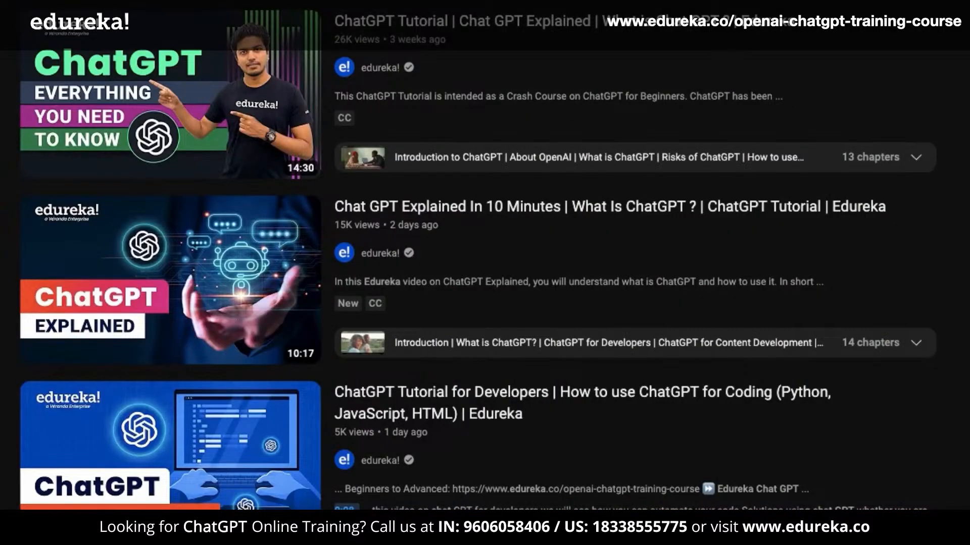
# Step: Ask 'How does looping work in python?' and read the for and while loop explanation
pyautogui.scroll(-3)
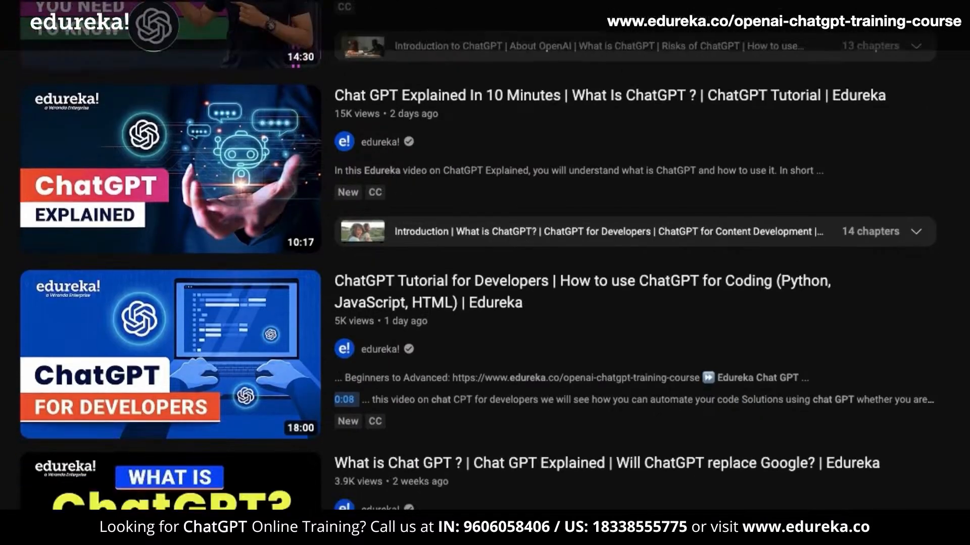
pyautogui.scroll(-3)
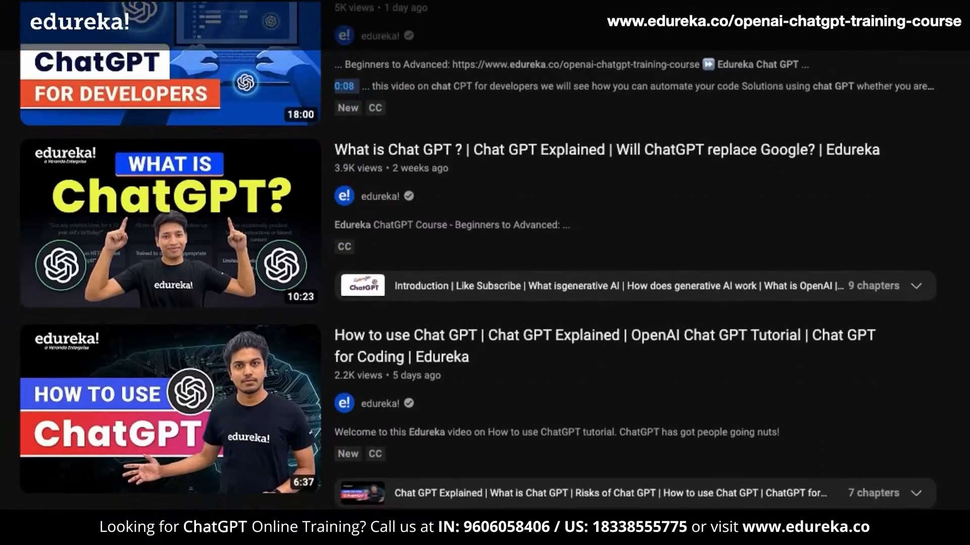
pyautogui.scroll(-3)
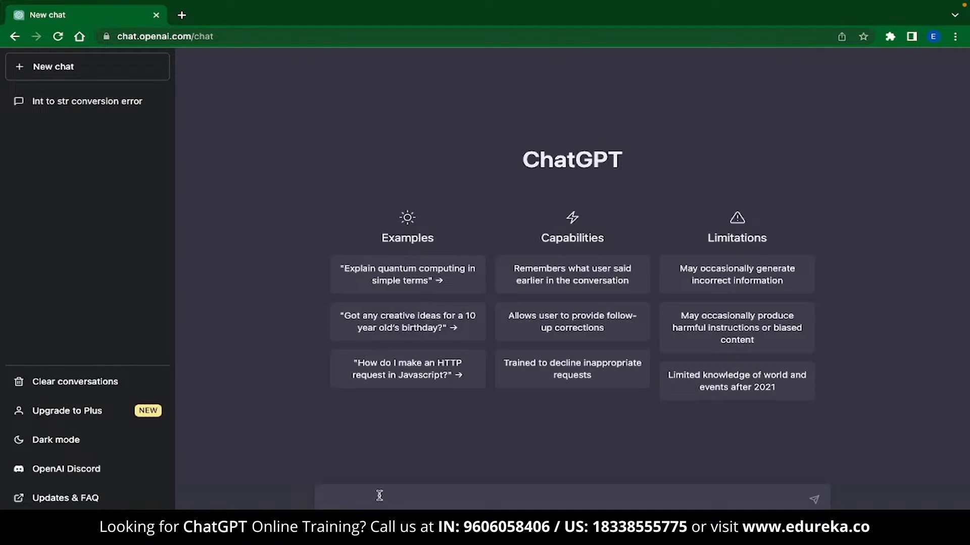
pyautogui.write('How does looping')
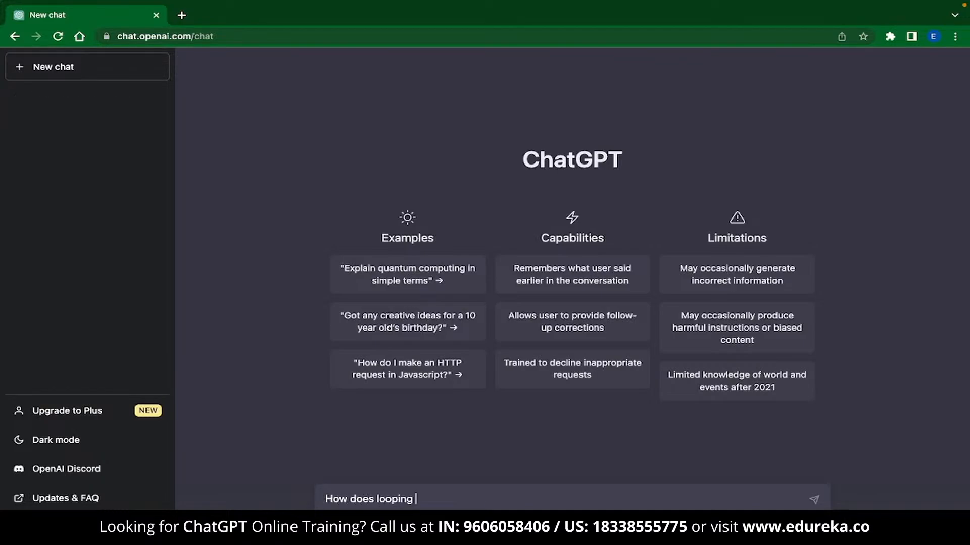
pyautogui.press('Return')
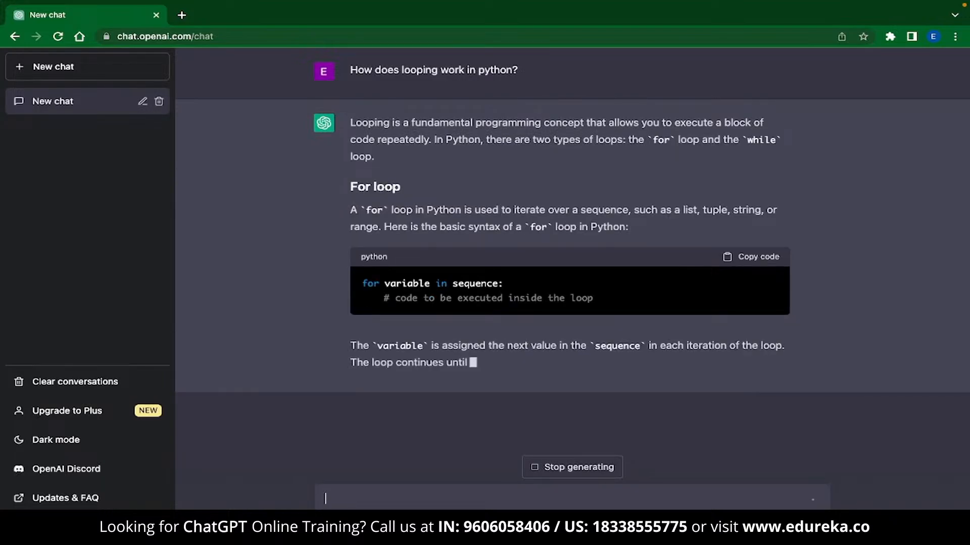
pyautogui.scroll(-3)
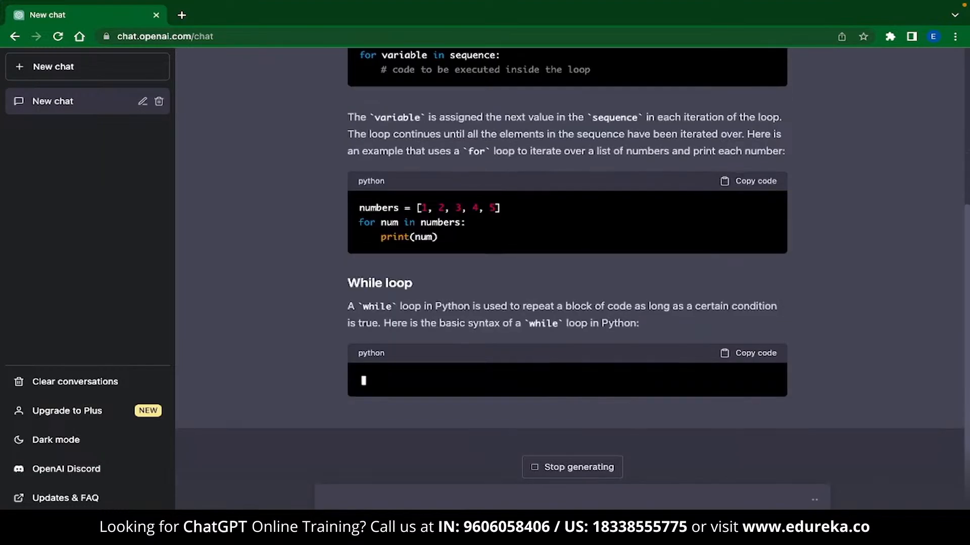
pyautogui.scroll(-3)
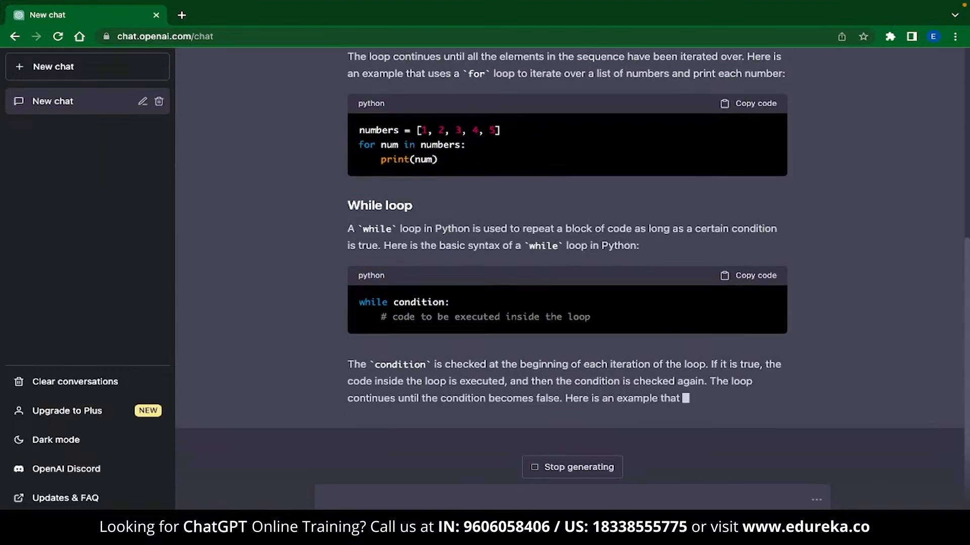
pyautogui.scroll(-3)
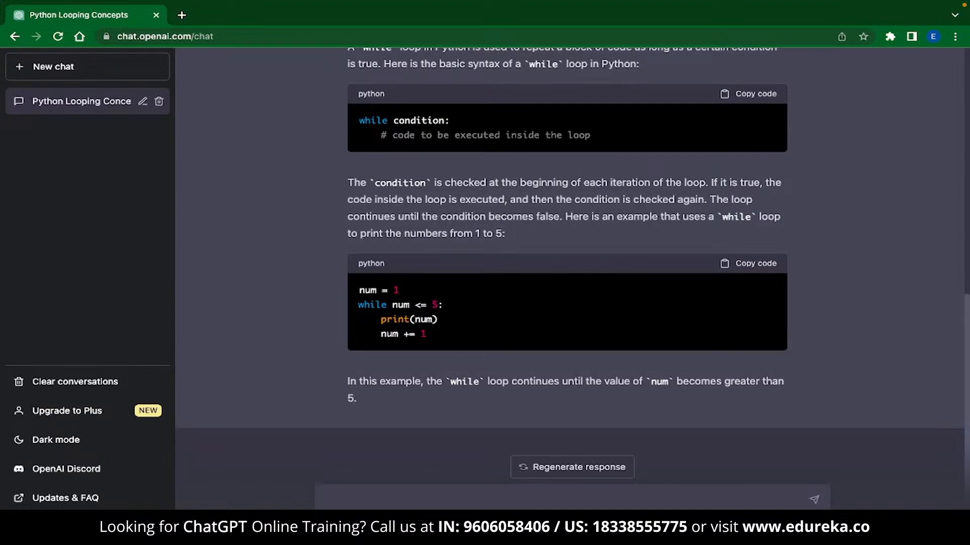
# Step: Request NodeJS backend code for a marketing company and scroll through the generated code
pyautogui.write('Write a NodeJ')
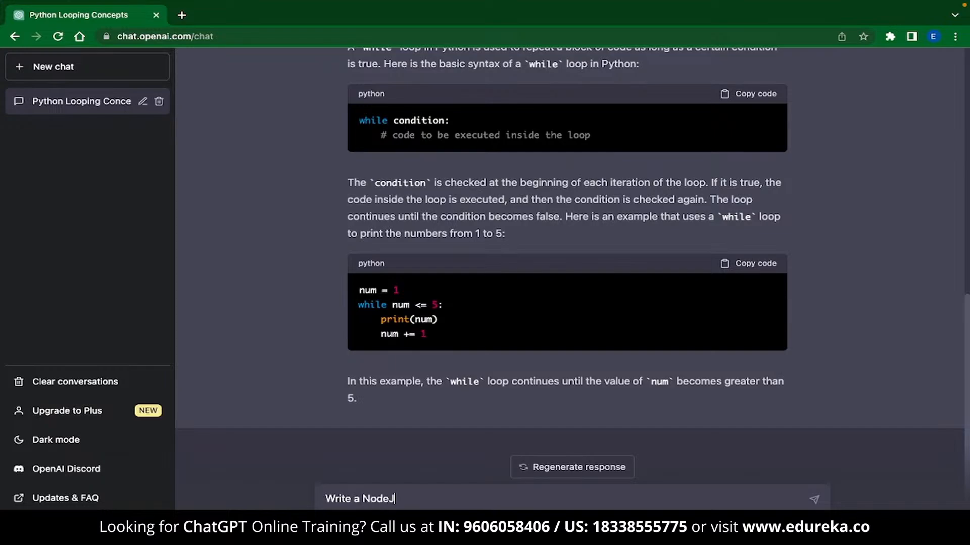
pyautogui.write('S backend code for a mar')
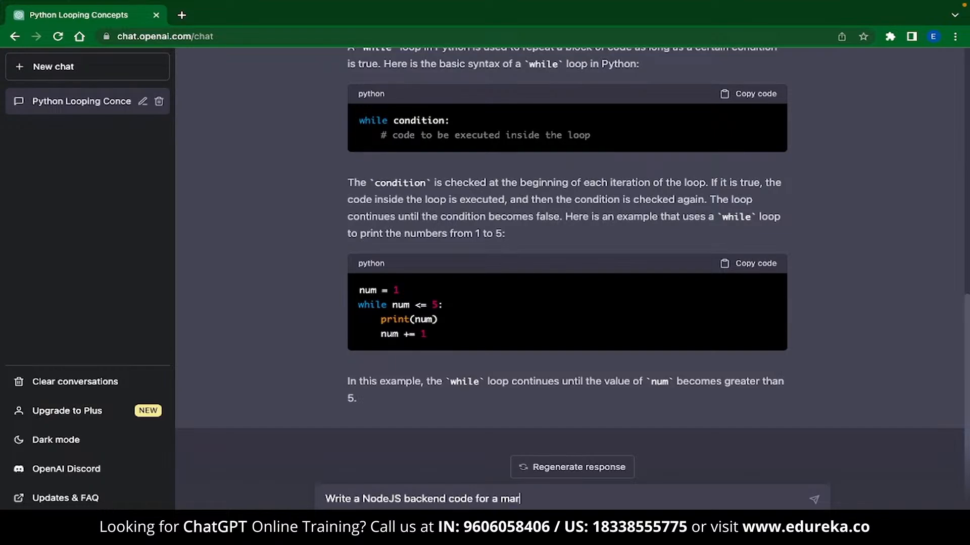
pyautogui.press('Return')
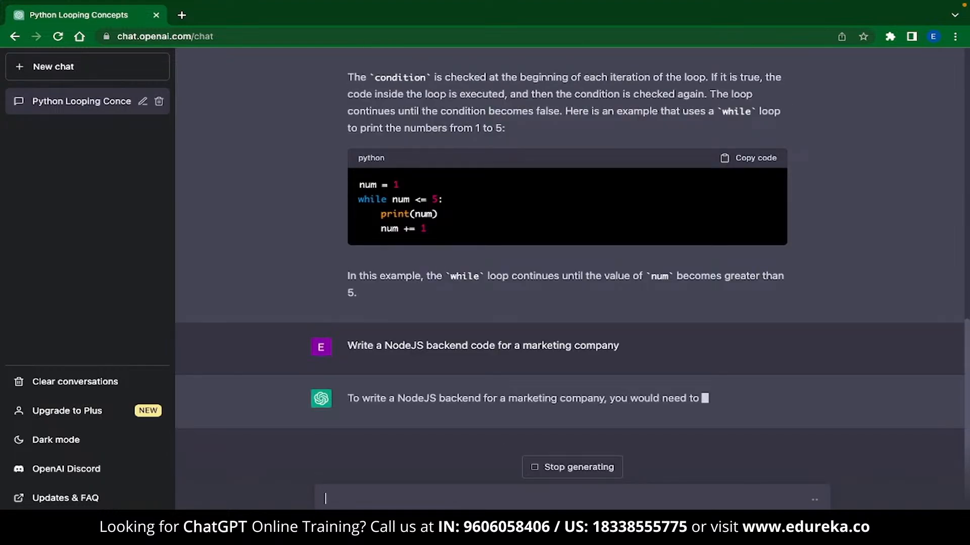
pyautogui.scroll(-3)
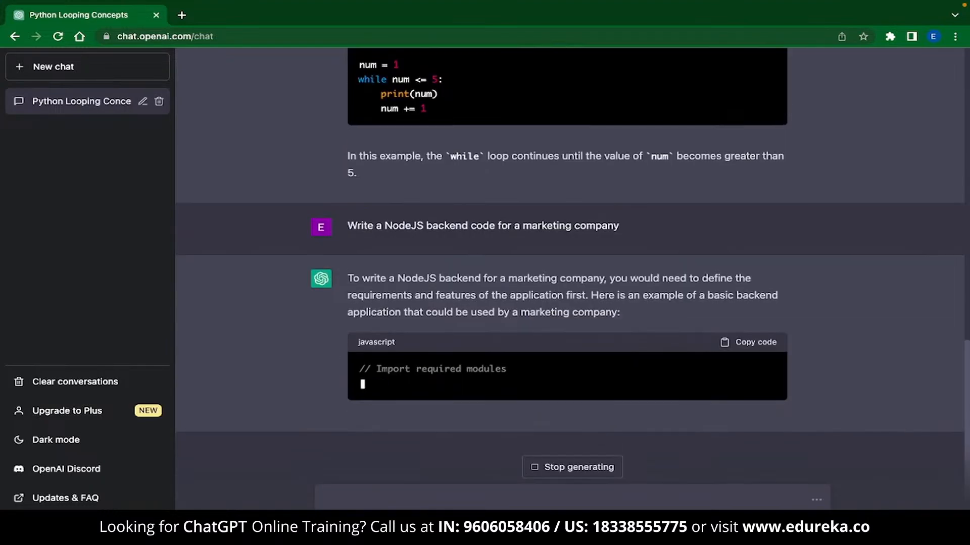
pyautogui.scroll(-3)
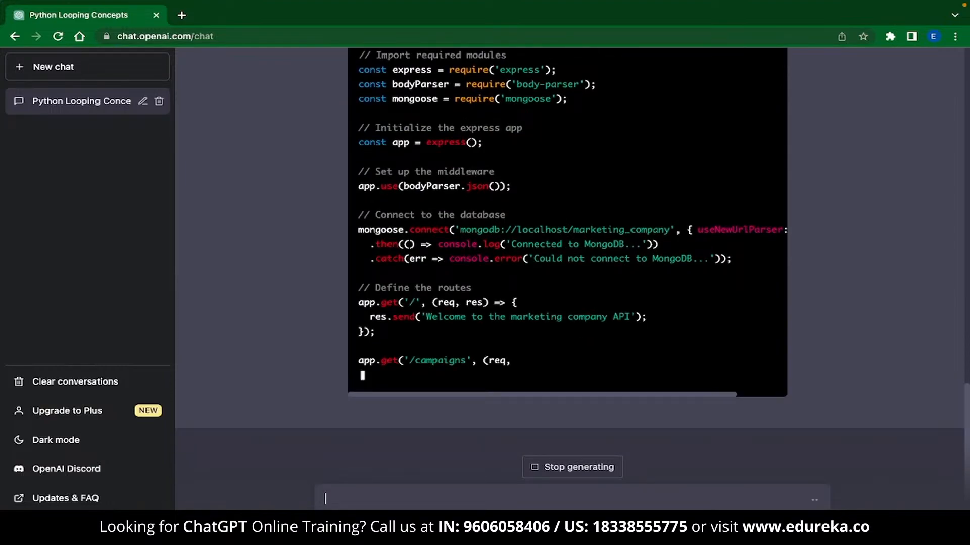
pyautogui.scroll(-3)
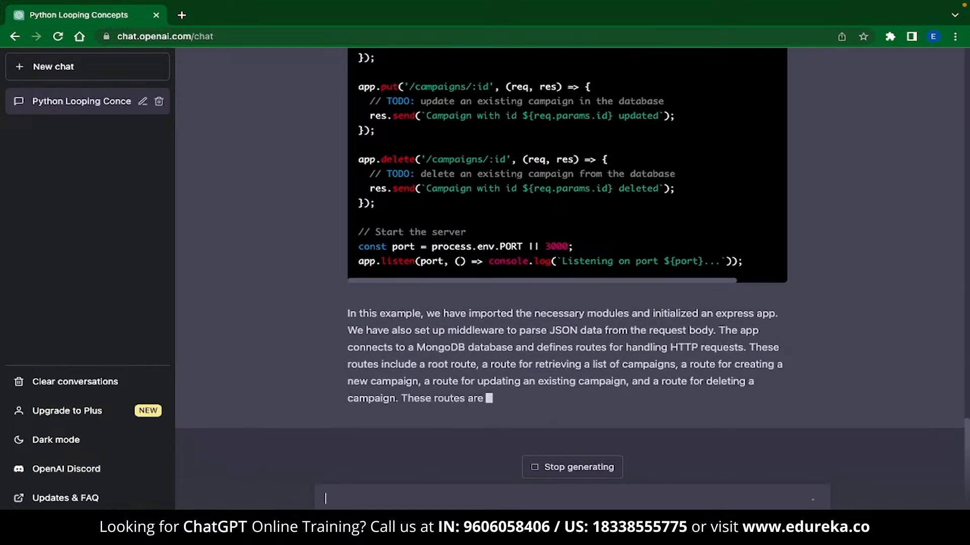
pyautogui.scroll(-3)
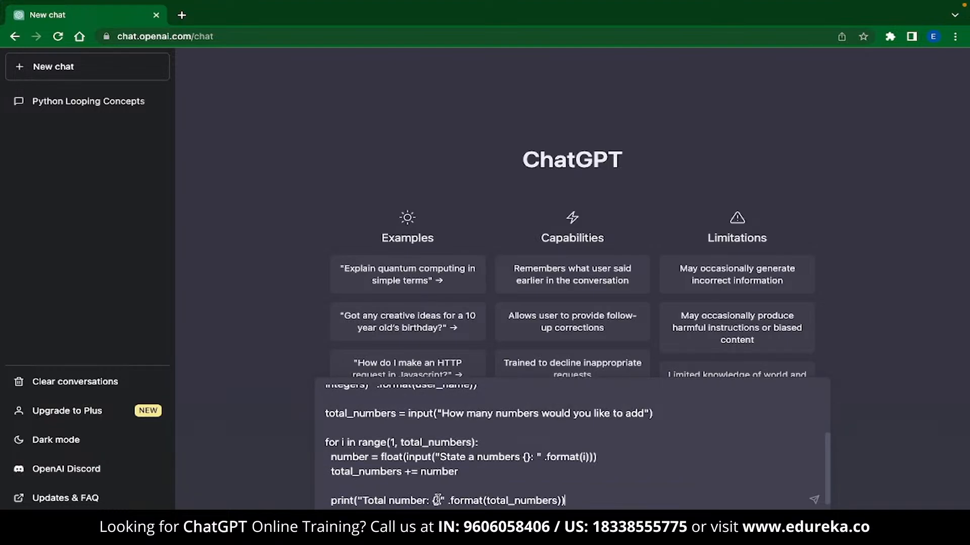
# Step: Review the corrected number-summing code fixing the int-to-str error, then start a new chat
pyautogui.scroll(3)
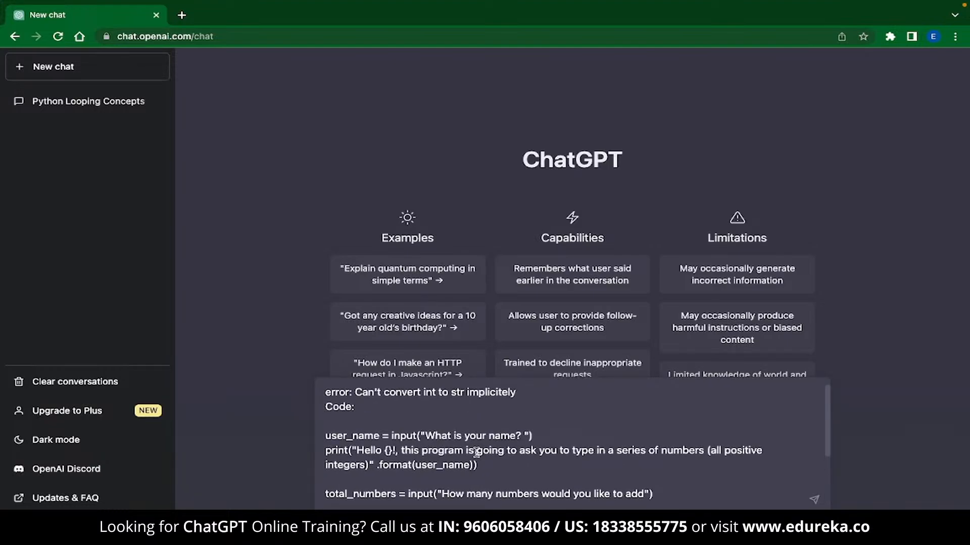
pyautogui.moveTo(320, 405)
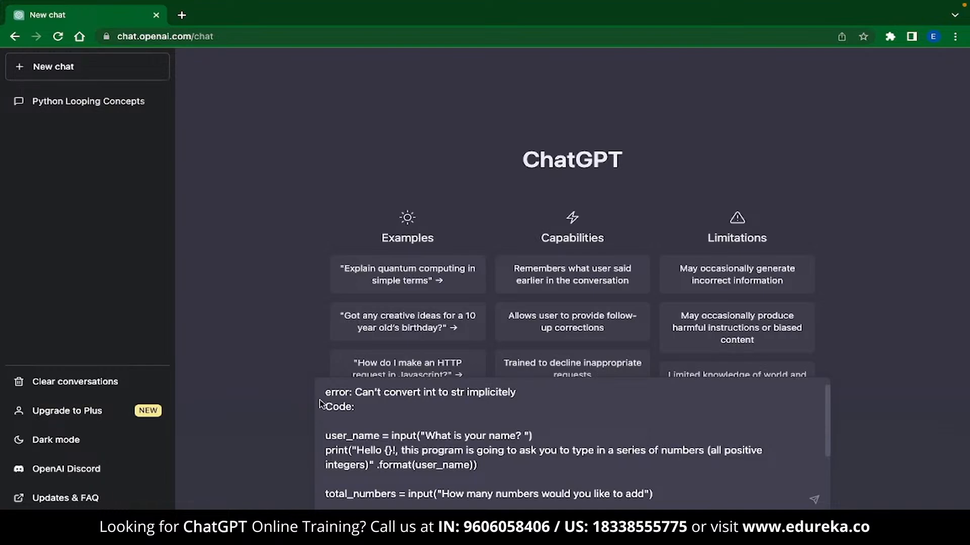
pyautogui.scroll(-3)
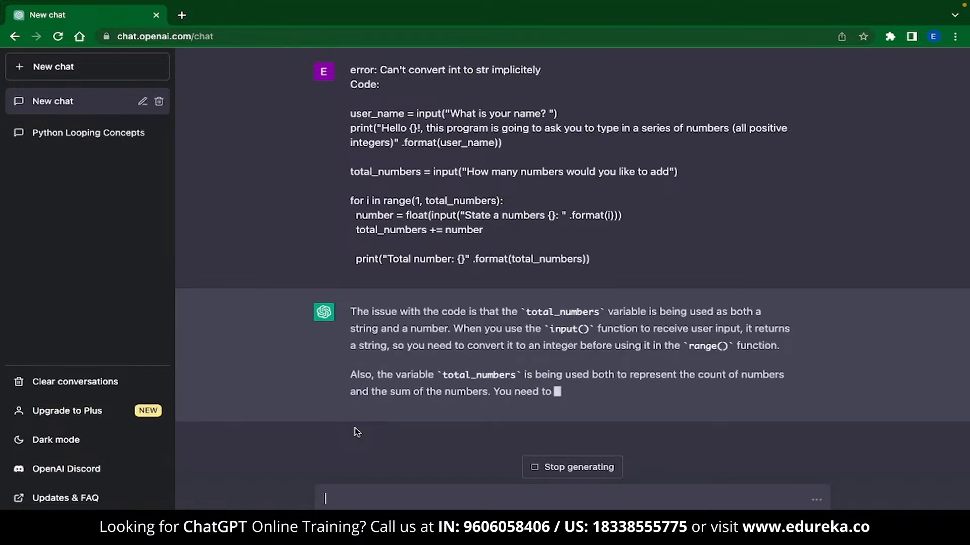
pyautogui.scroll(-3)
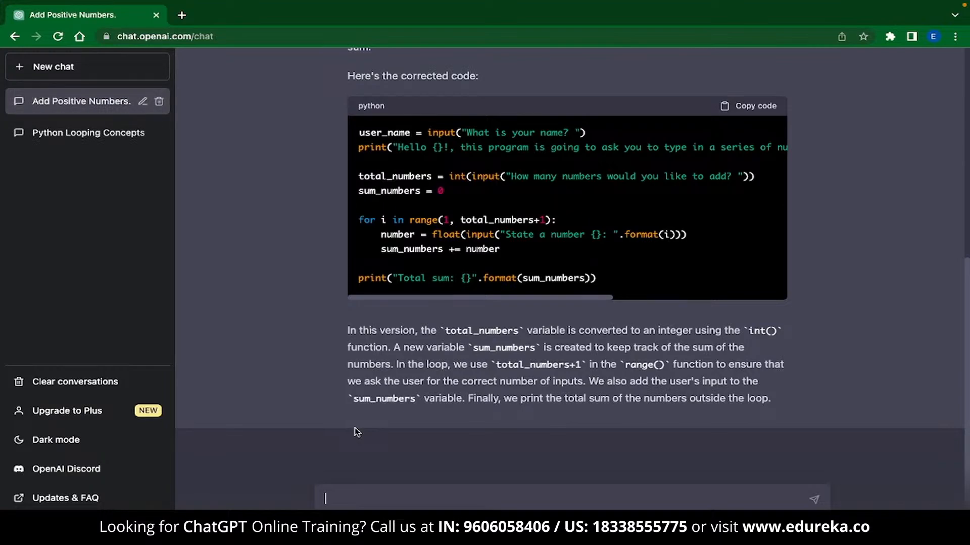
pyautogui.click(87, 66)
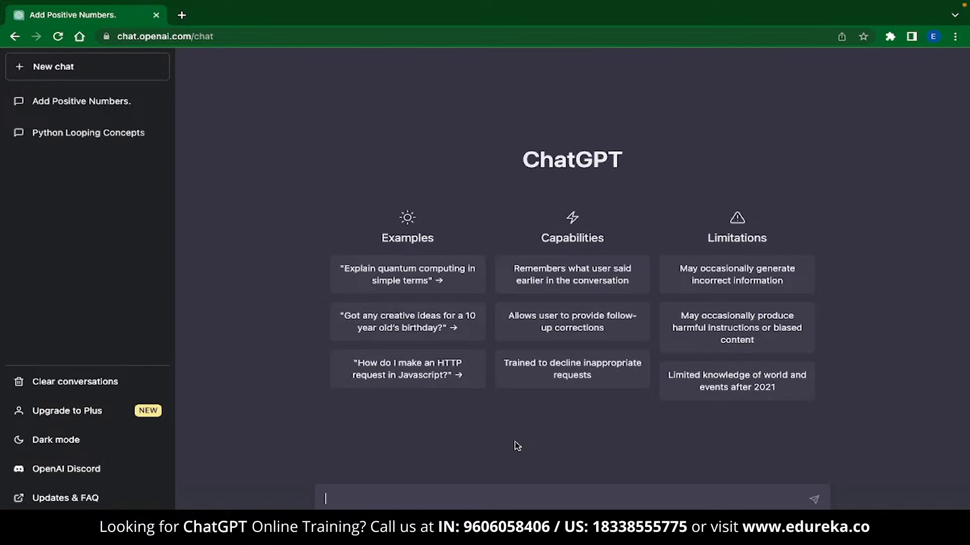
# Step: Send 'Can you generate 10 ideas for a blog on ChatGPT?'
pyautogui.write('Can you generate 10')
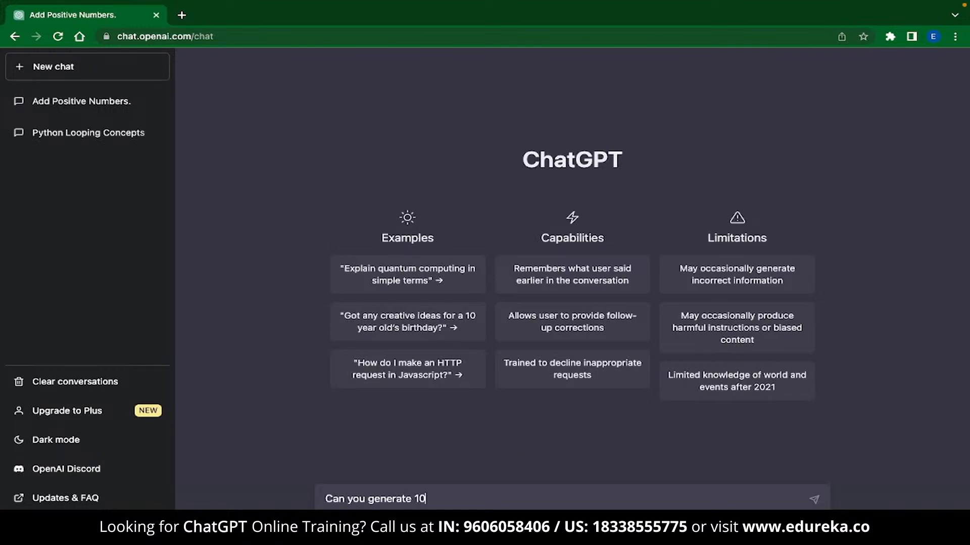
pyautogui.write('ideas for a blog on Ch')
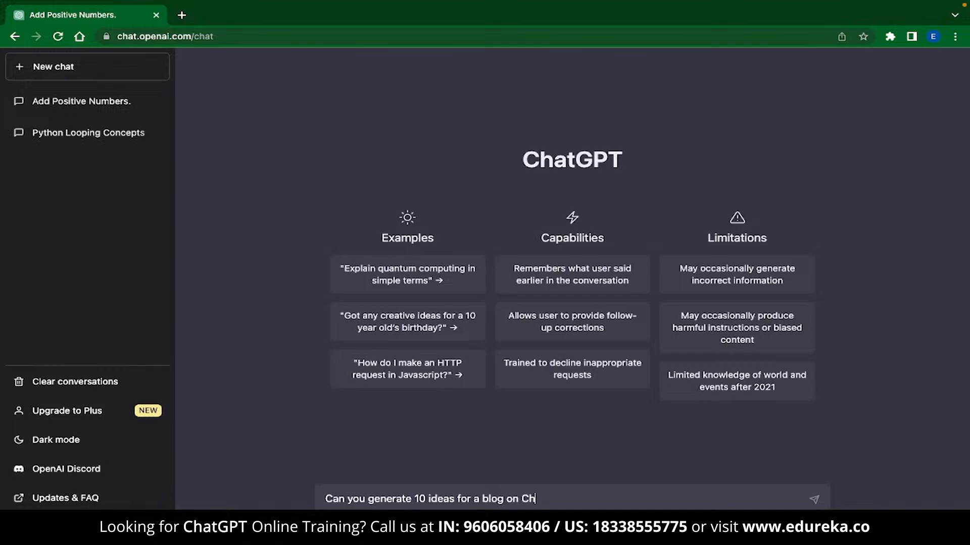
pyautogui.press('Return')
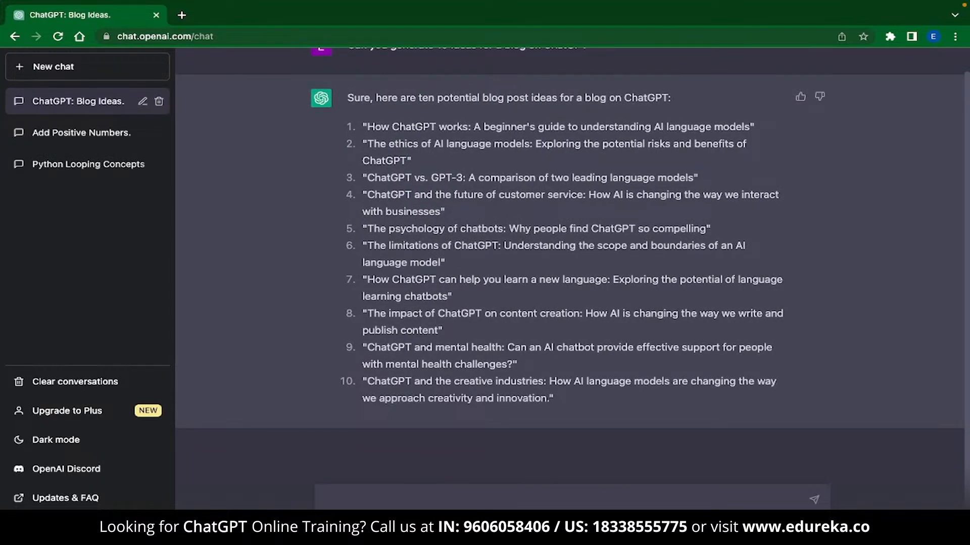
# Step: Request a blog outline for the third idea, ChatGPT vs GPT-3, and scroll through it
pyautogui.write('Could you provide a')
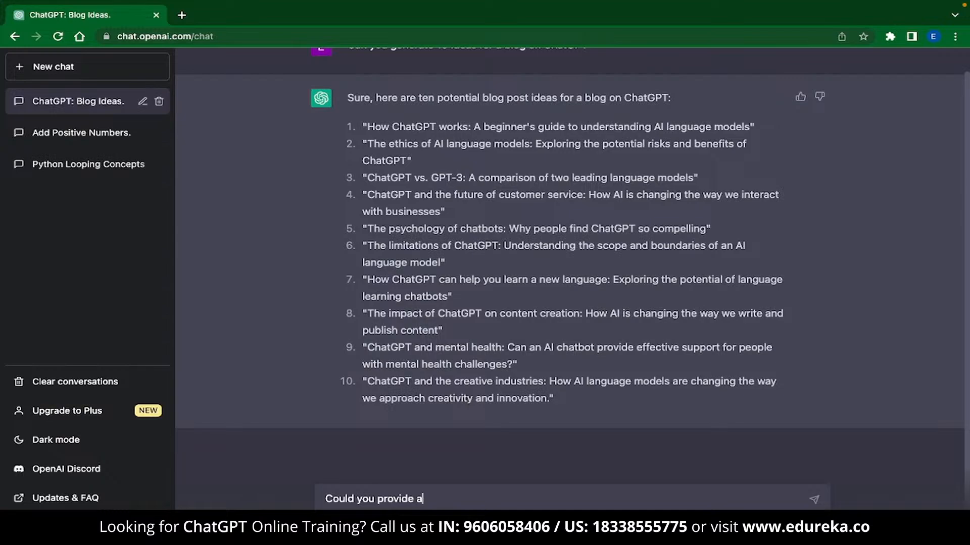
pyautogui.write('blog outline for the third option')
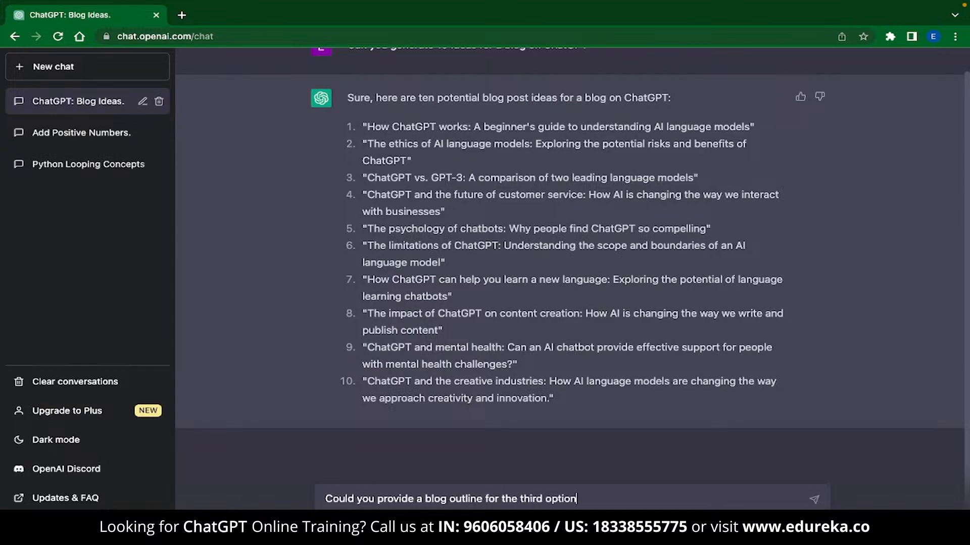
pyautogui.press('Return')
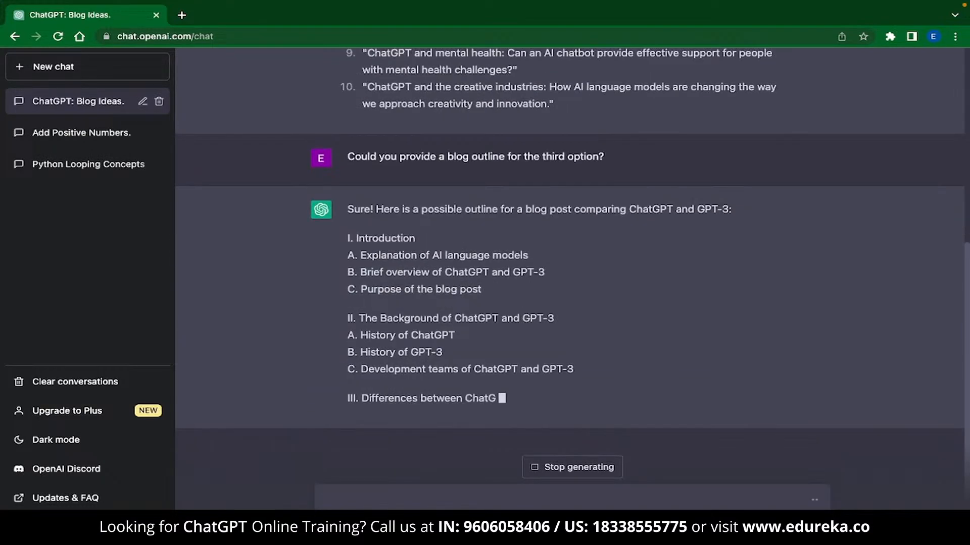
pyautogui.scroll(-3)
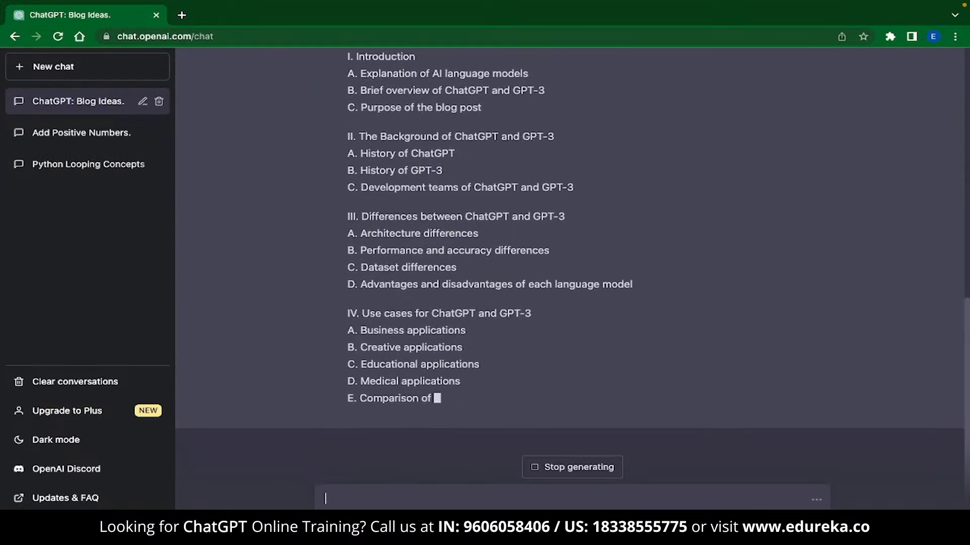
pyautogui.scroll(-3)
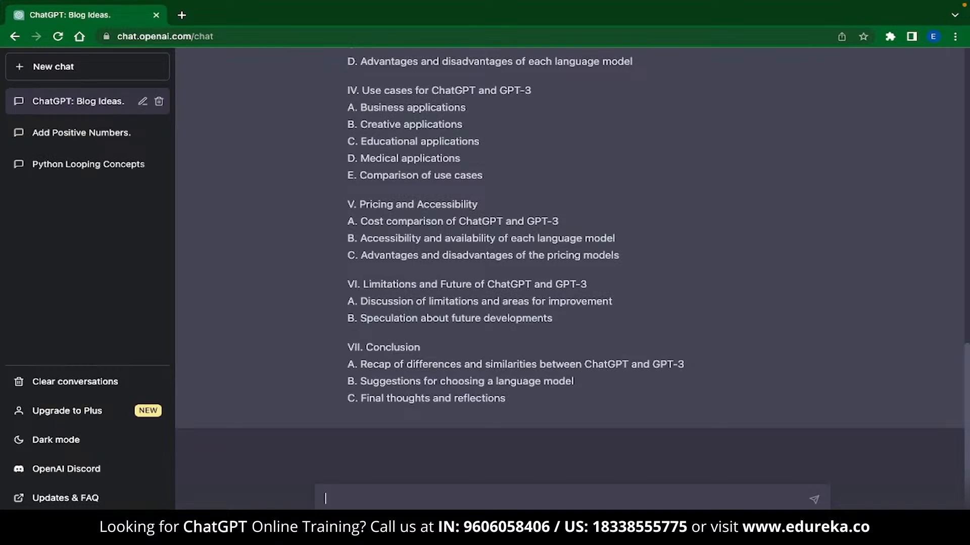
pyautogui.moveTo(525, 424)
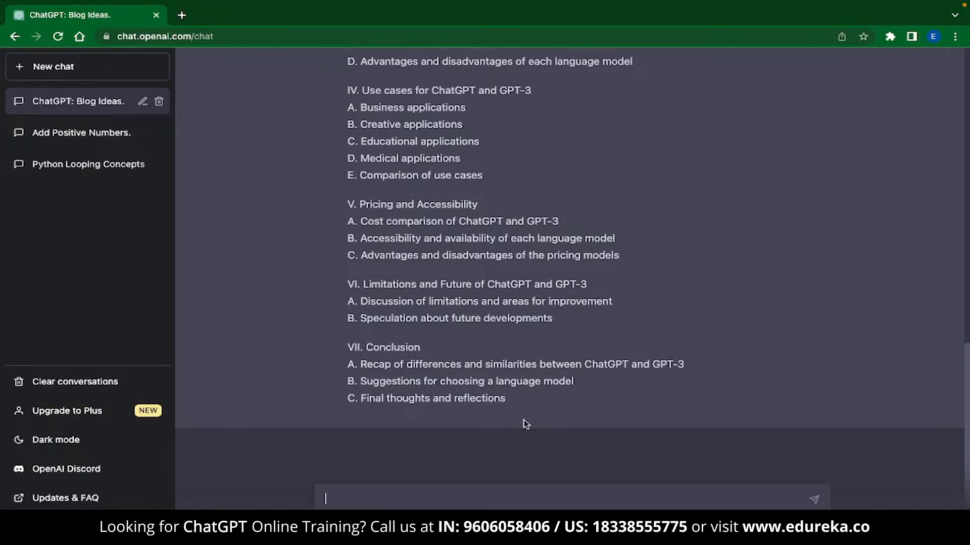
pyautogui.moveTo(424, 246)
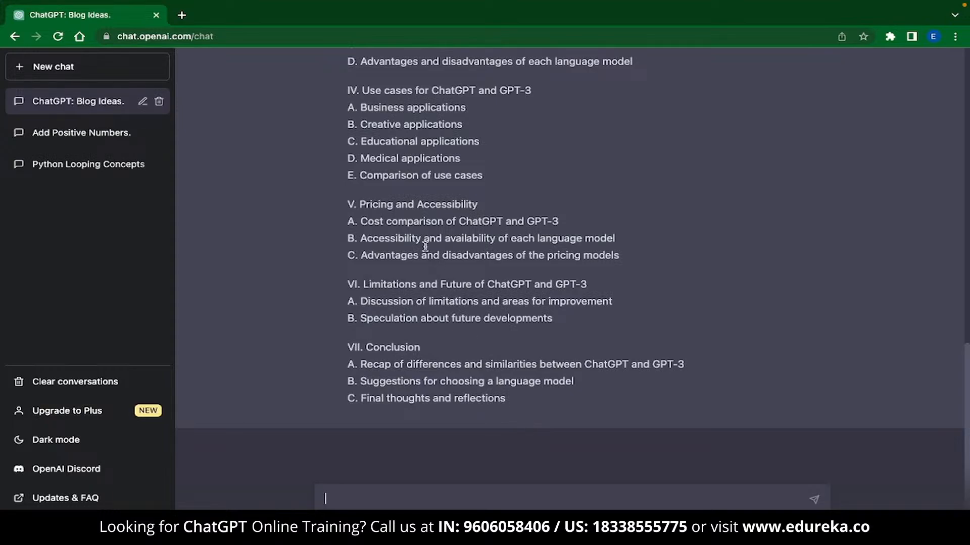
pyautogui.scroll(3)
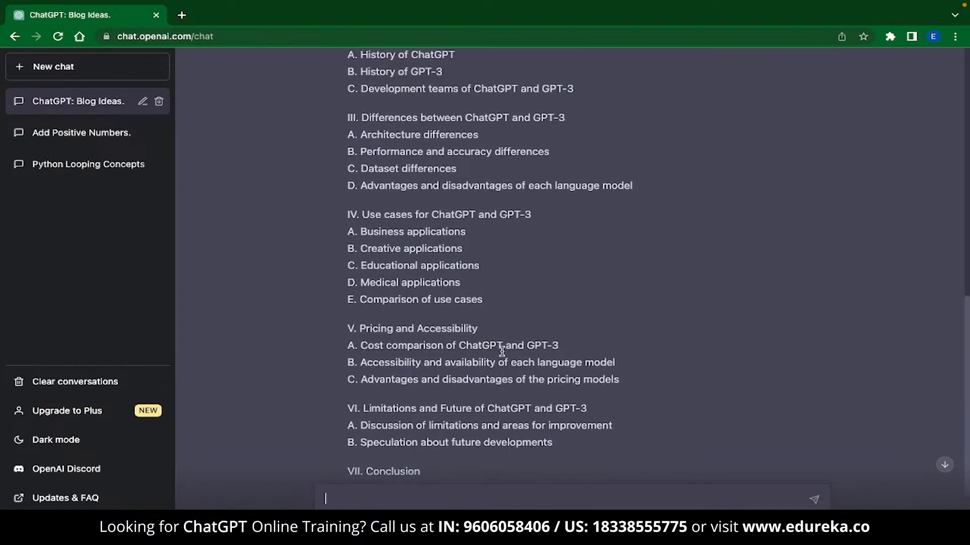
pyautogui.scroll(3)
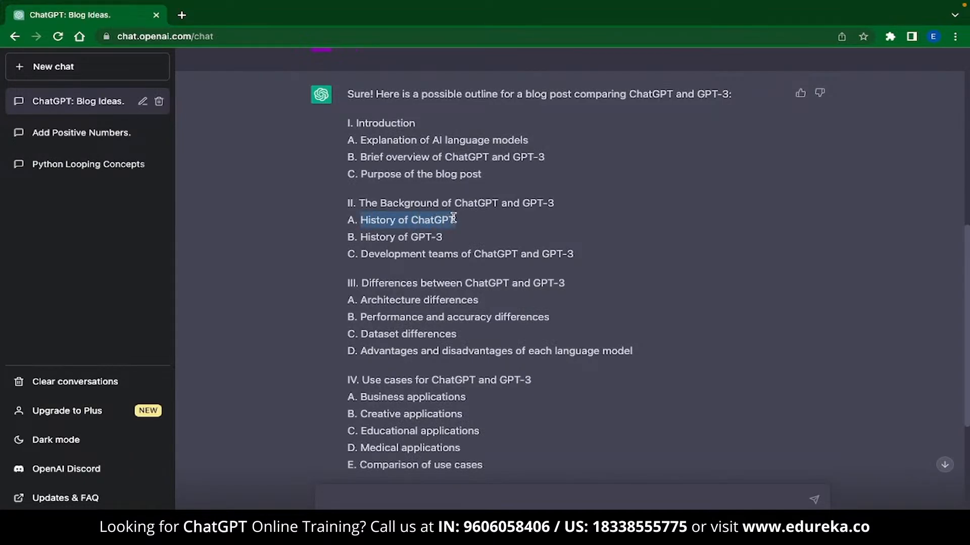
pyautogui.moveTo(457, 223)
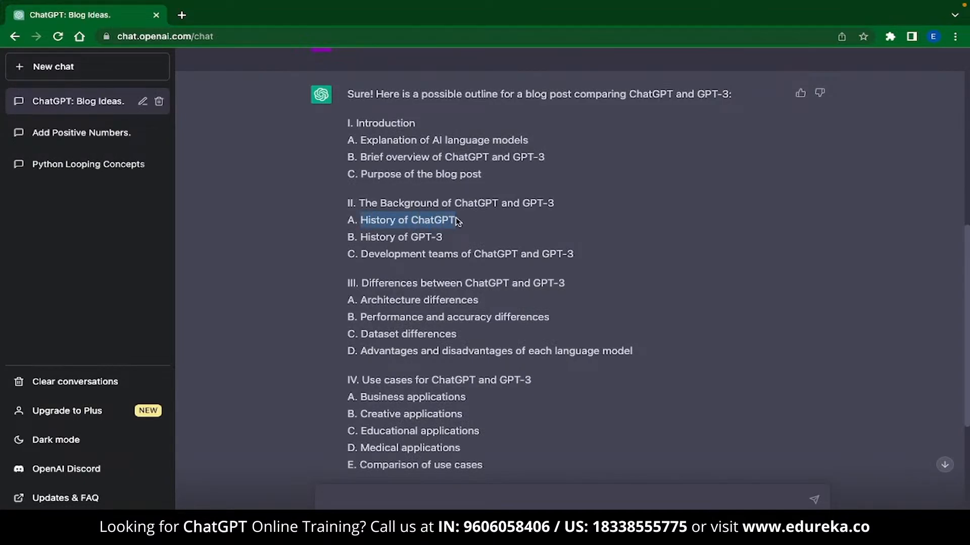
# Step: Ask for a 100-word paragraph about the history of ChatGPT and read it
pyautogui.write('Could you')
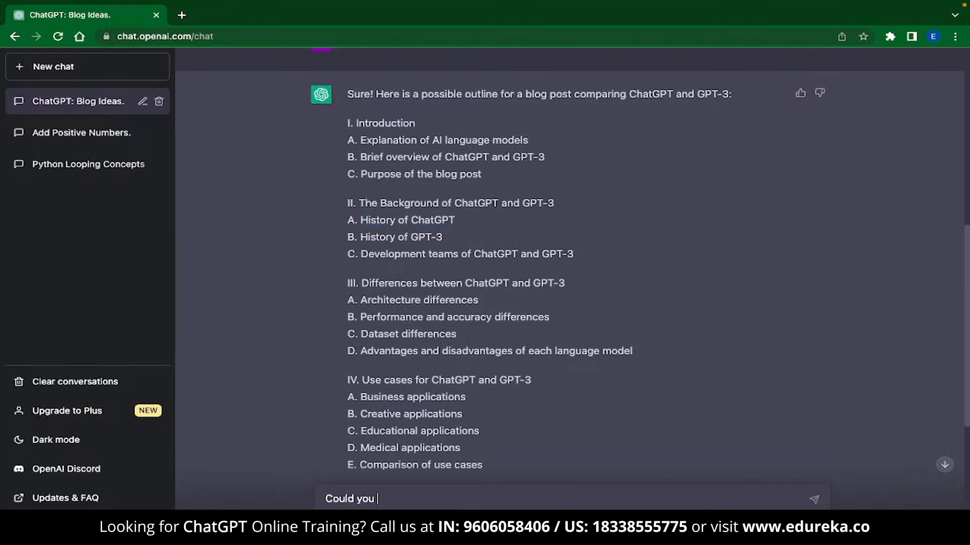
pyautogui.write('write a paragraph about')
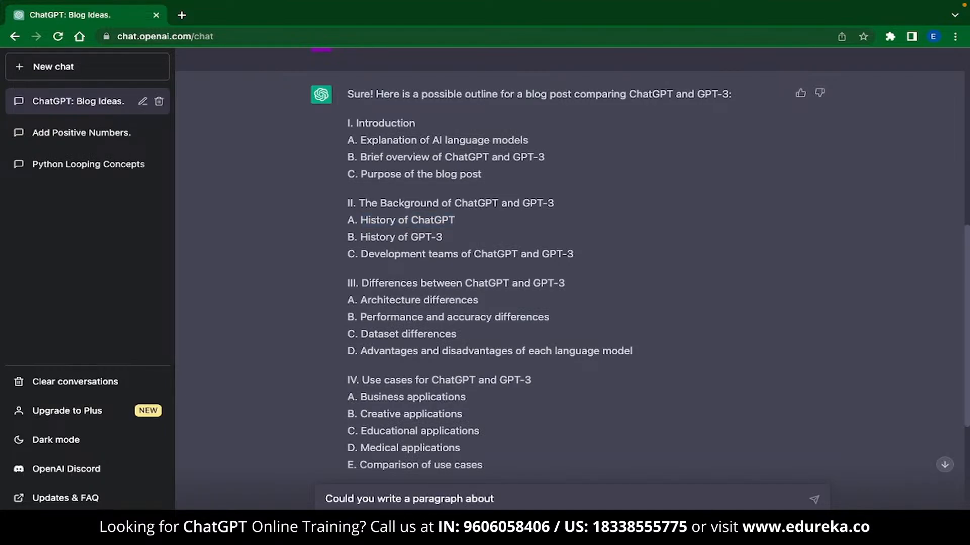
pyautogui.write('the history of ChatGPt')
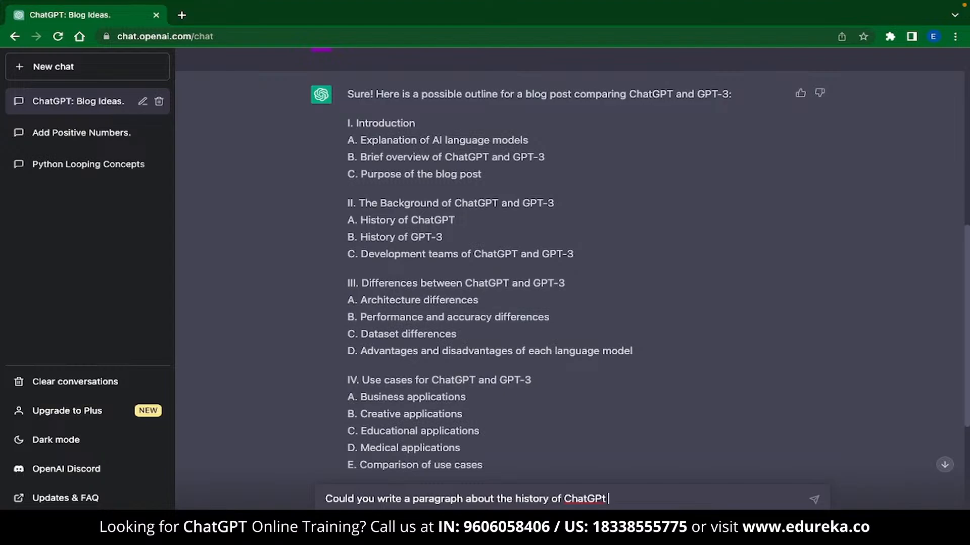
pyautogui.press('Return')
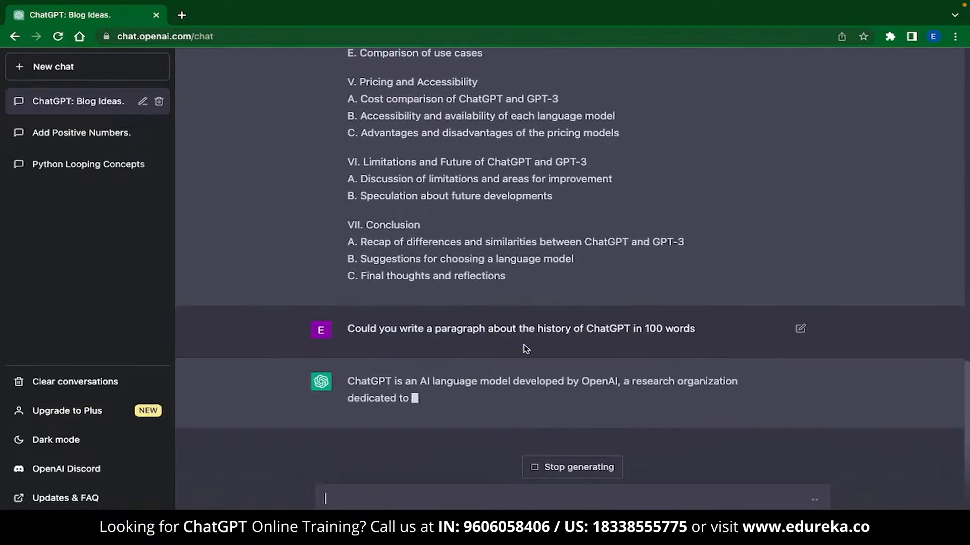
pyautogui.scroll(-3)
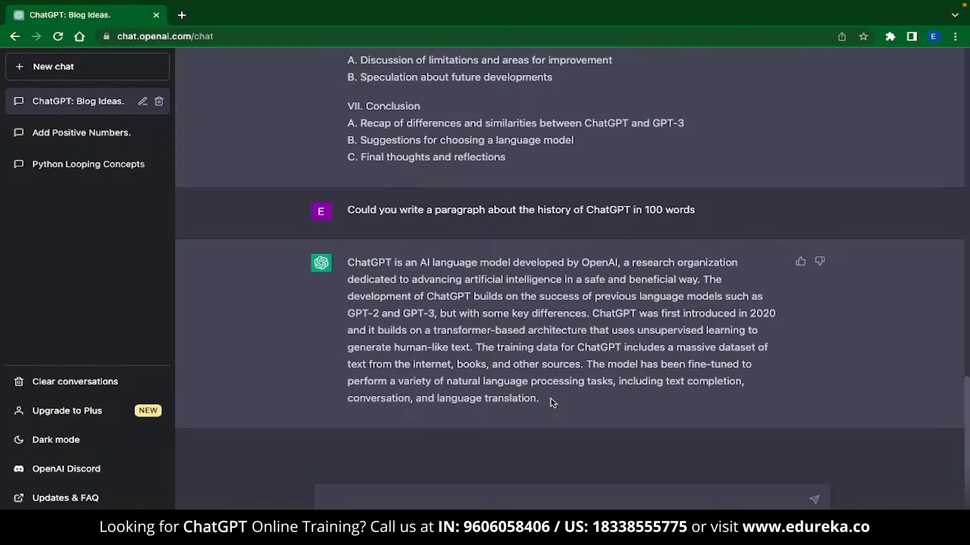
pyautogui.moveTo(224, 310)
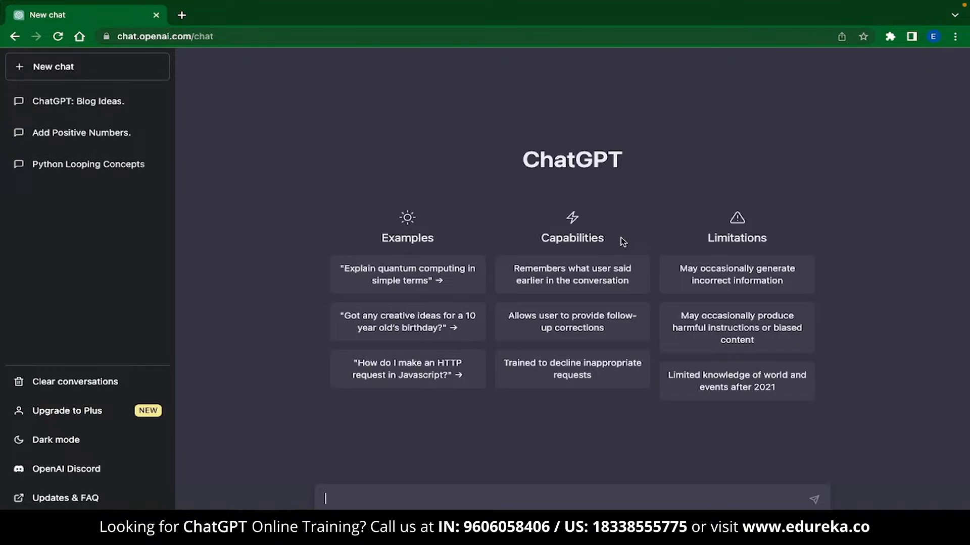
# Step: Request recommendations for improving a blog post's title and meta description, then read the tips
pyautogui.write('Provide recommendat')
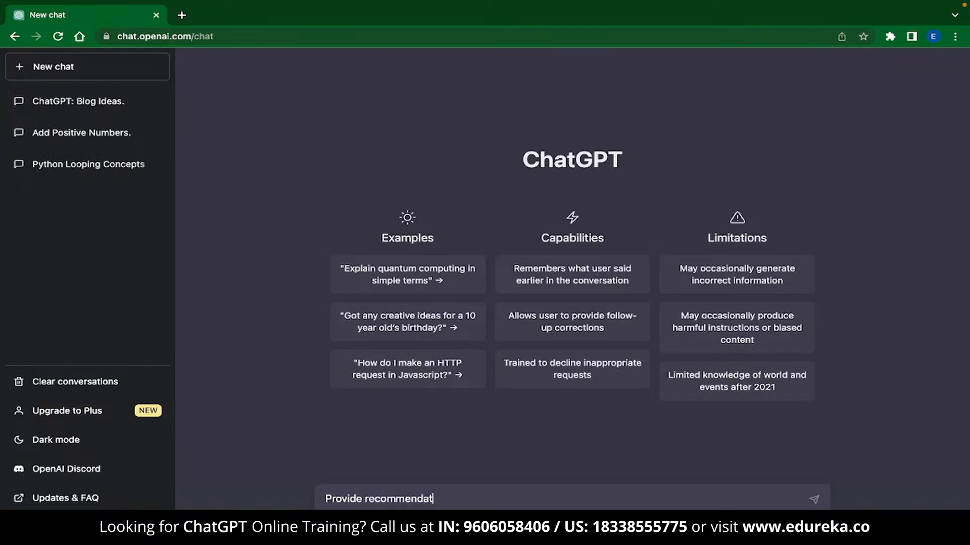
pyautogui.write('ions for improving the title and m')
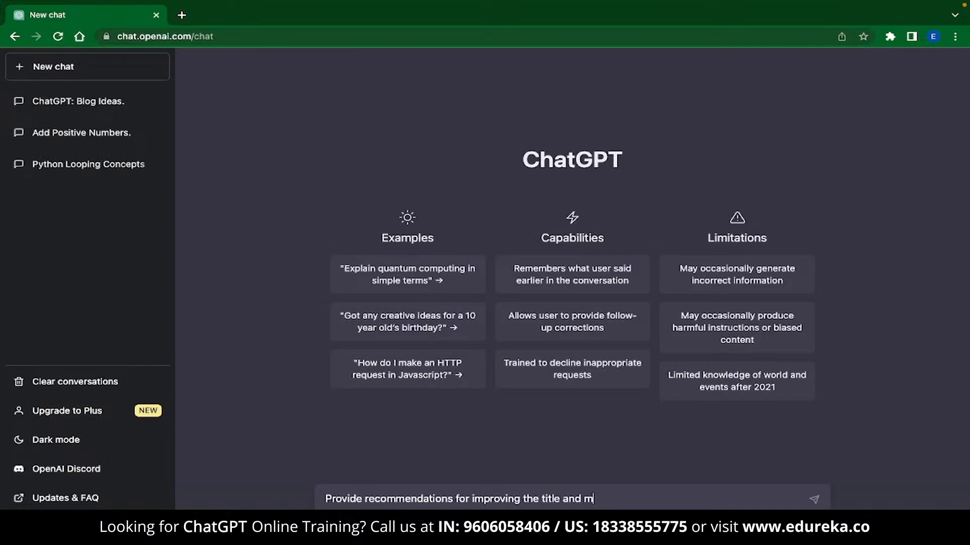
pyautogui.write('eta description of a blog post')
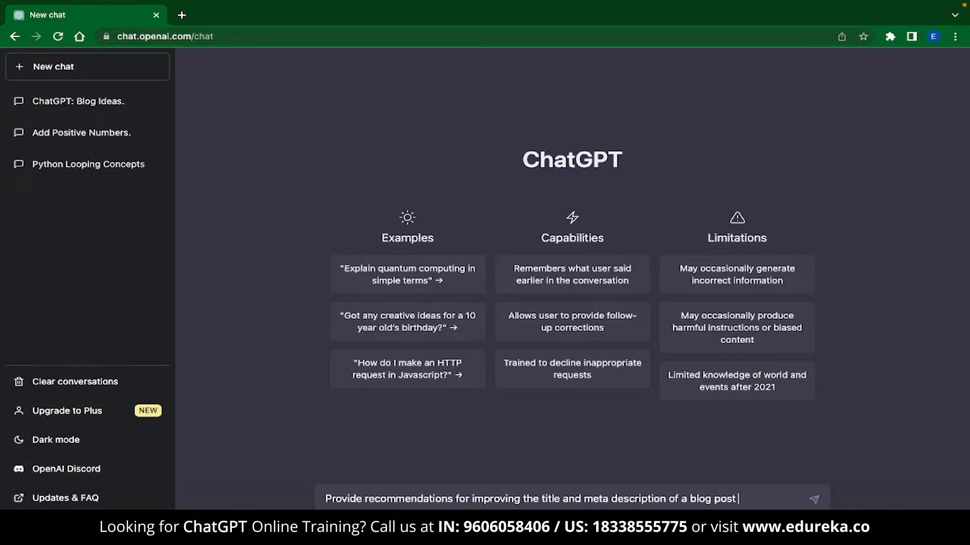
pyautogui.click(815, 499)
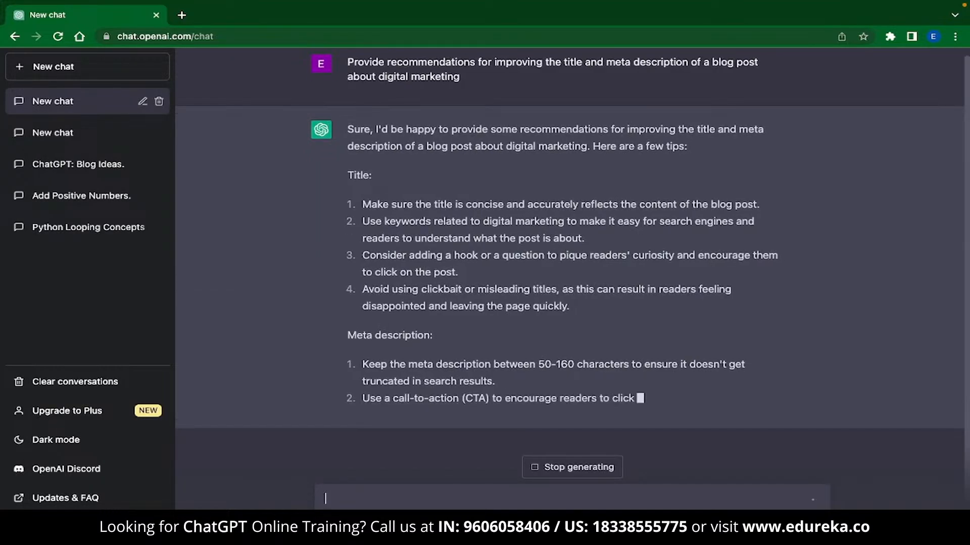
pyautogui.scroll(-3)
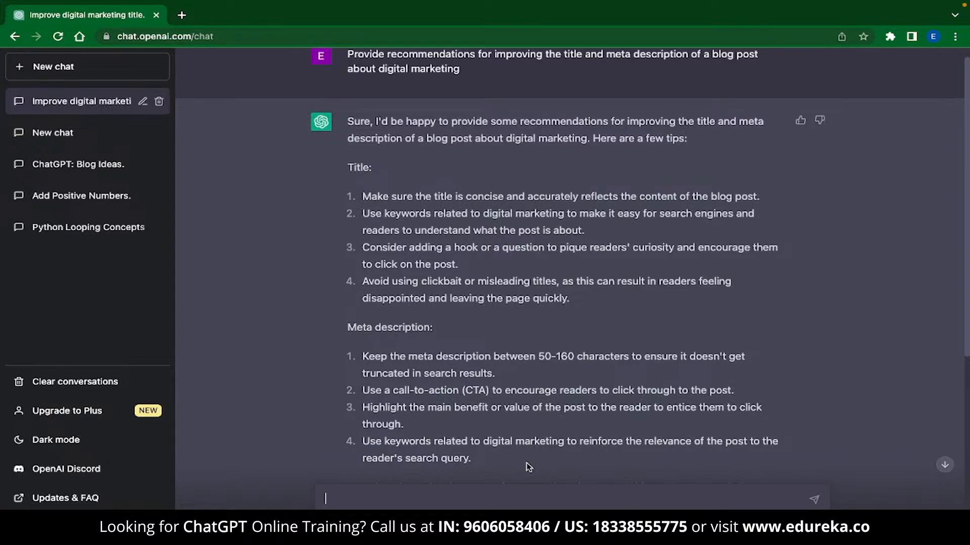
pyautogui.scroll(-3)
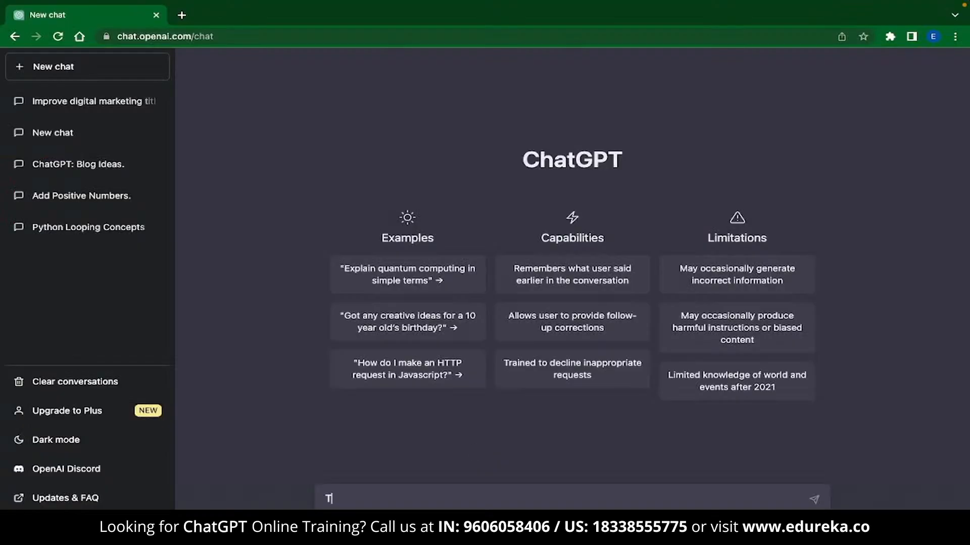
# Step: Enter a prompt to translate 'Have a nice day' into French
pyautogui.write("Translate the phrase 'Have a nice day to '")
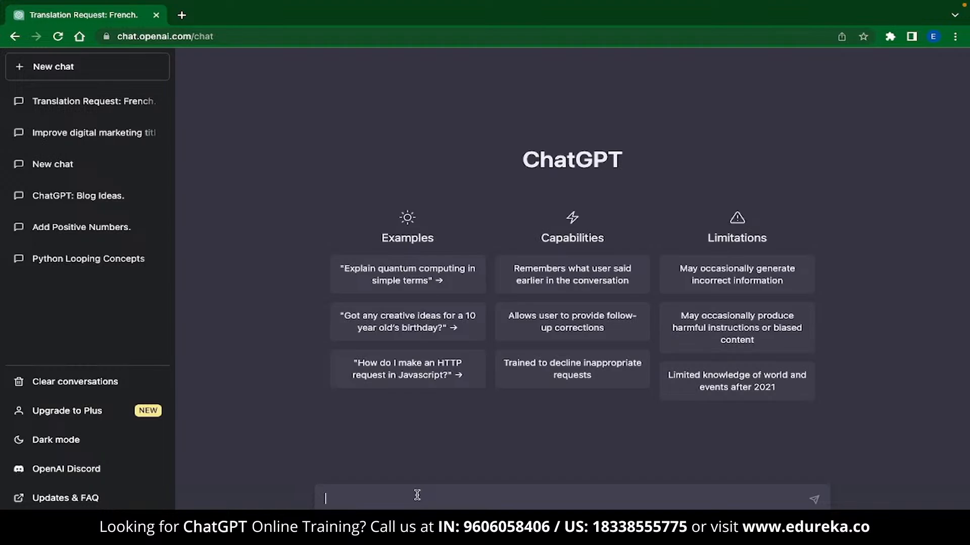
# Step: Enter a prompt requesting a video release form template
pyautogui.write('Could')
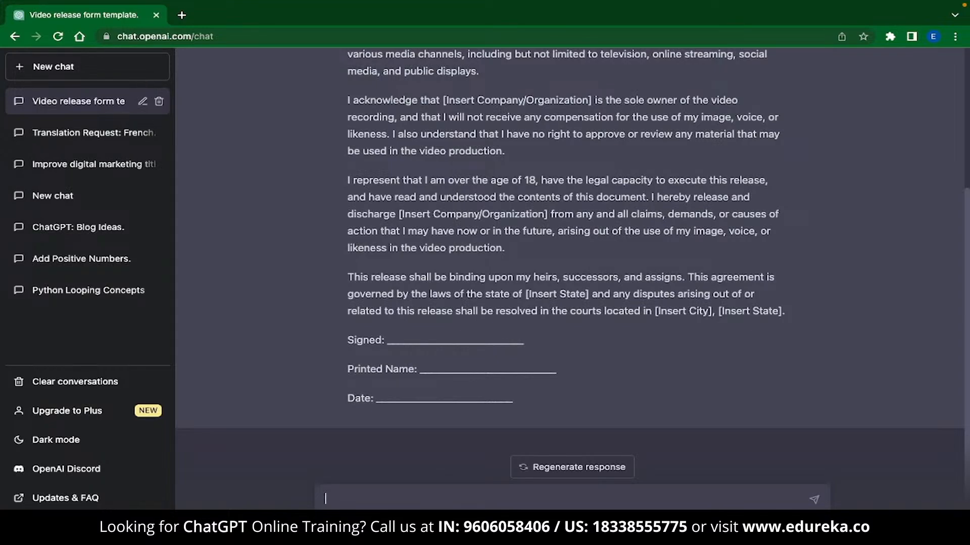
# Step: Ask to customise the release form according to Indian laws and scroll the reply
pyautogui.write('Can you customise thi')
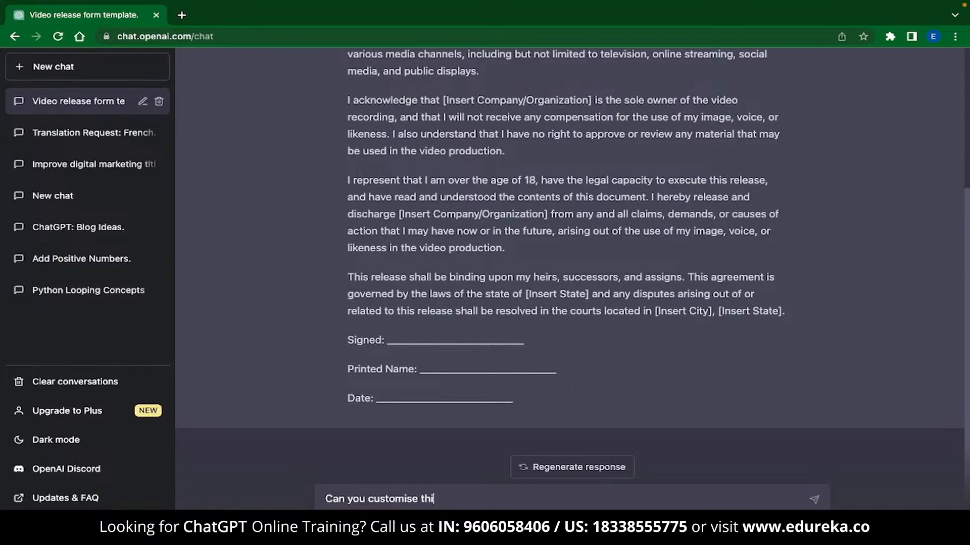
pyautogui.write('s form according to')
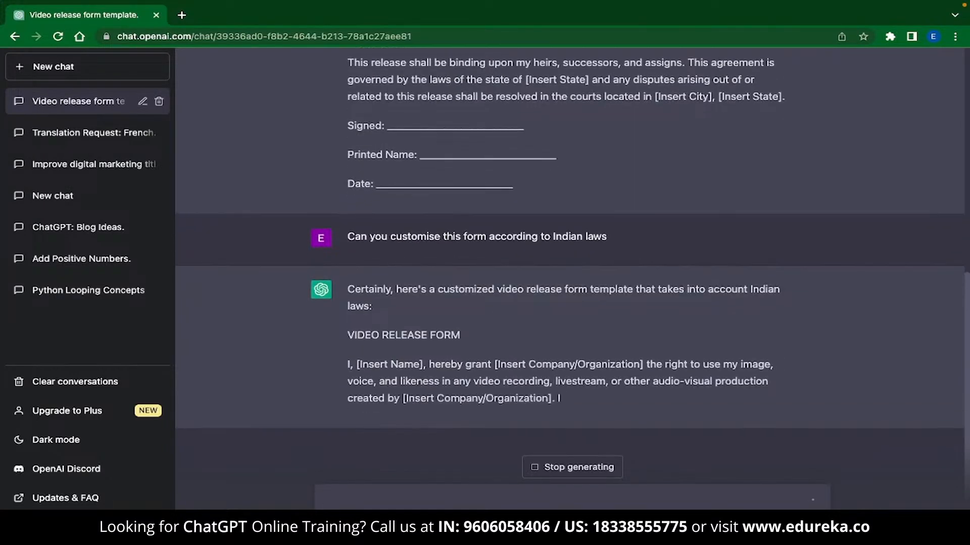
pyautogui.scroll(-3)
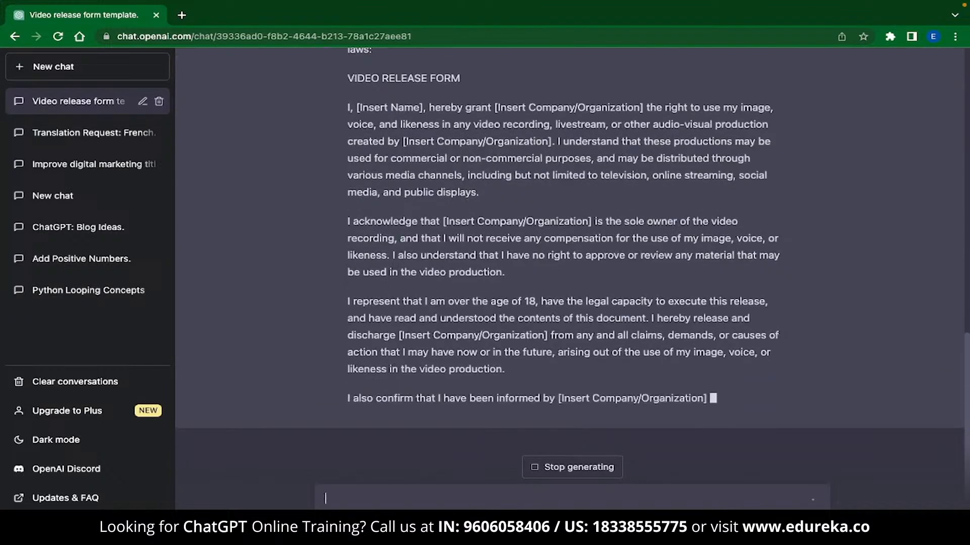
pyautogui.scroll(-3)
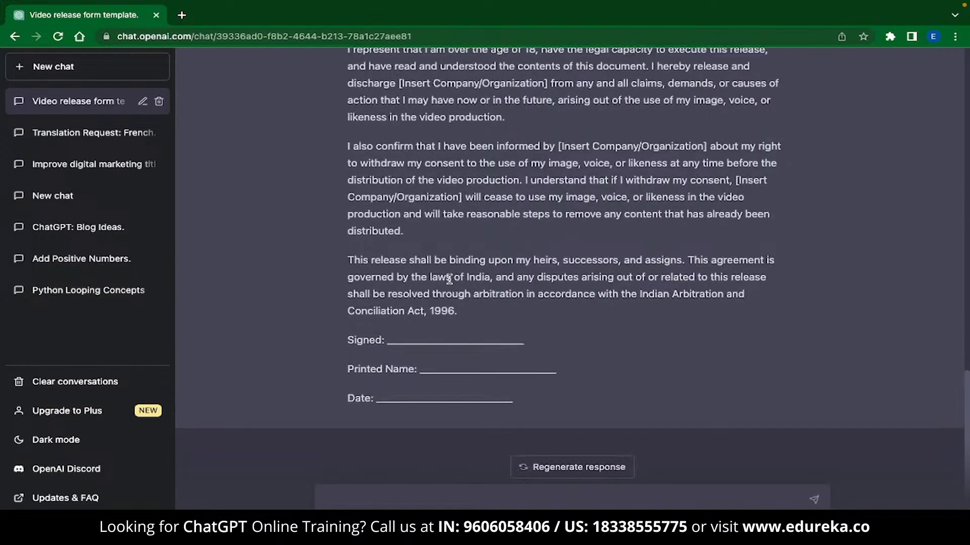
pyautogui.moveTo(426, 277)
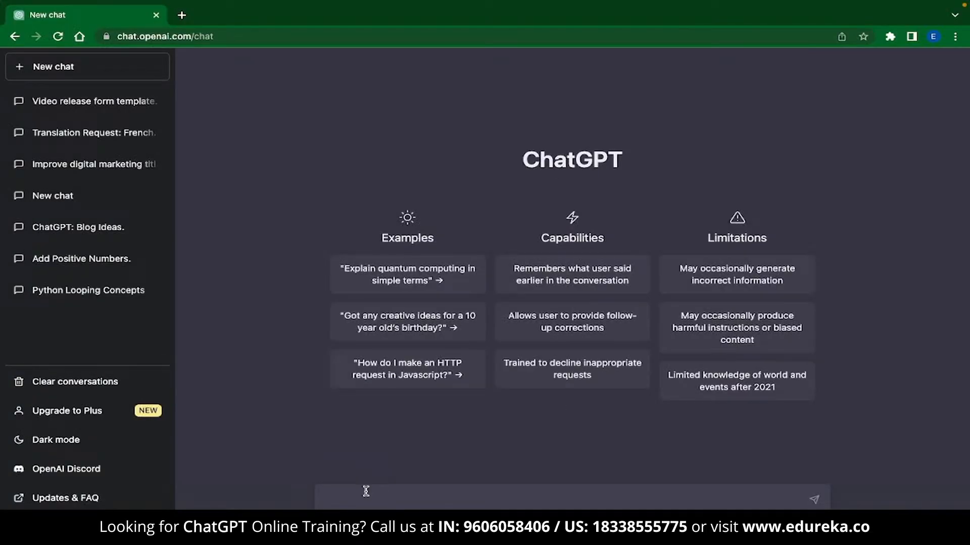
# Step: Send the essay question asking whether knowledge from experience or from books matters more
pyautogui.click(814, 499)
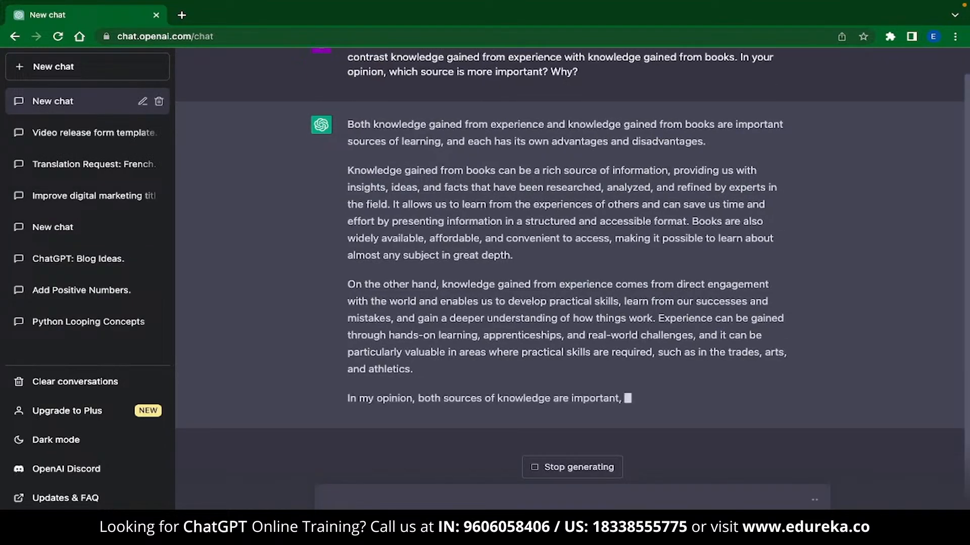
pyautogui.scroll(-3)
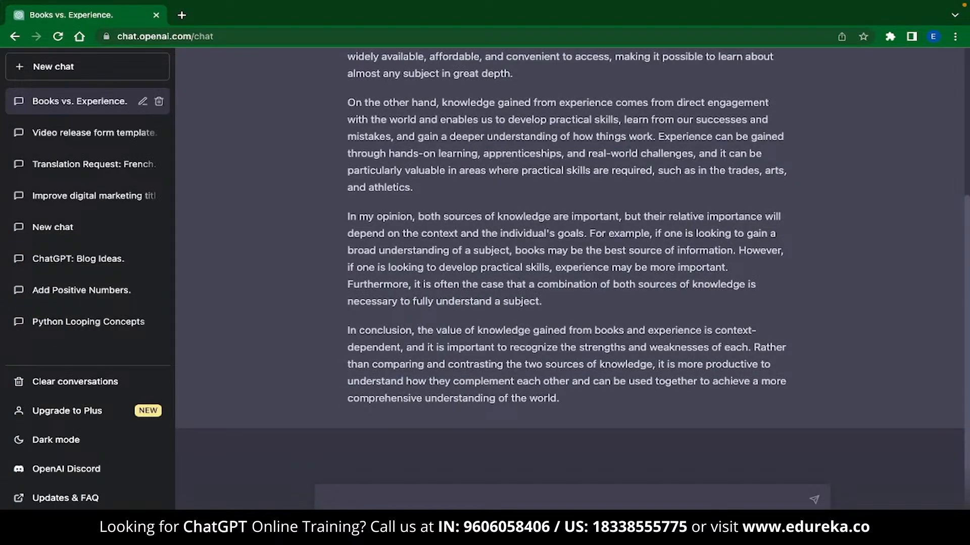
# Step: Ask 'Can you create a workout plan for me that can help me lose weight?'
pyautogui.write('Can you create a workout plan for me that can help me l')
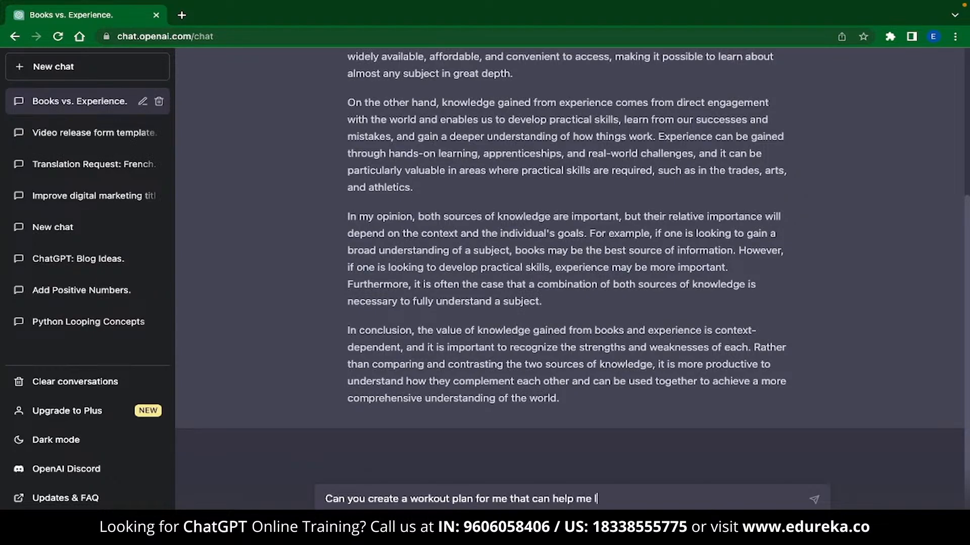
pyautogui.press('Return')
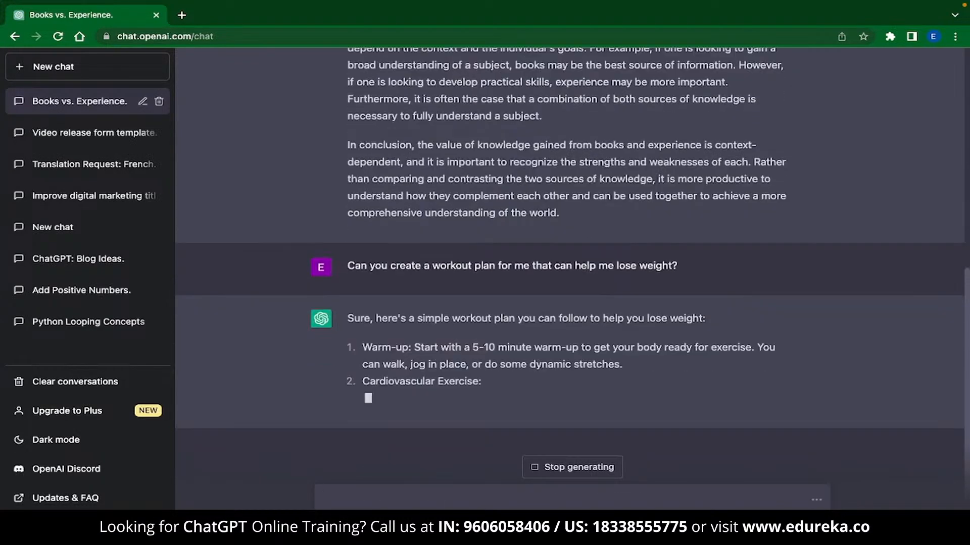